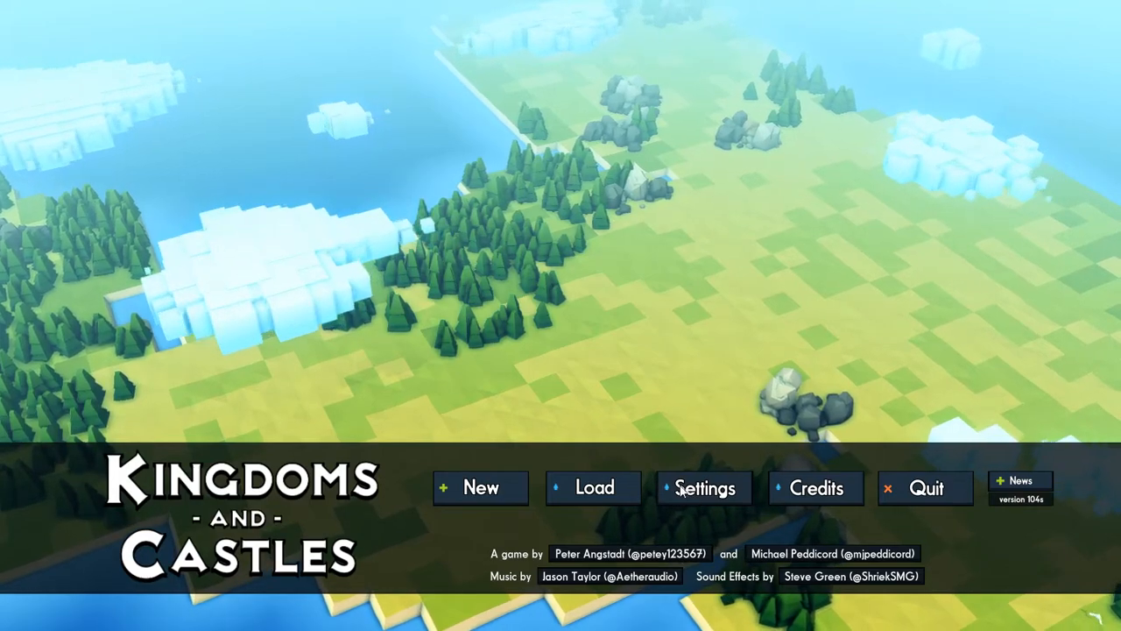
- Open the game settings, close them and return to the title screen
{"action": "left_click", "coordinate": [704, 487]}
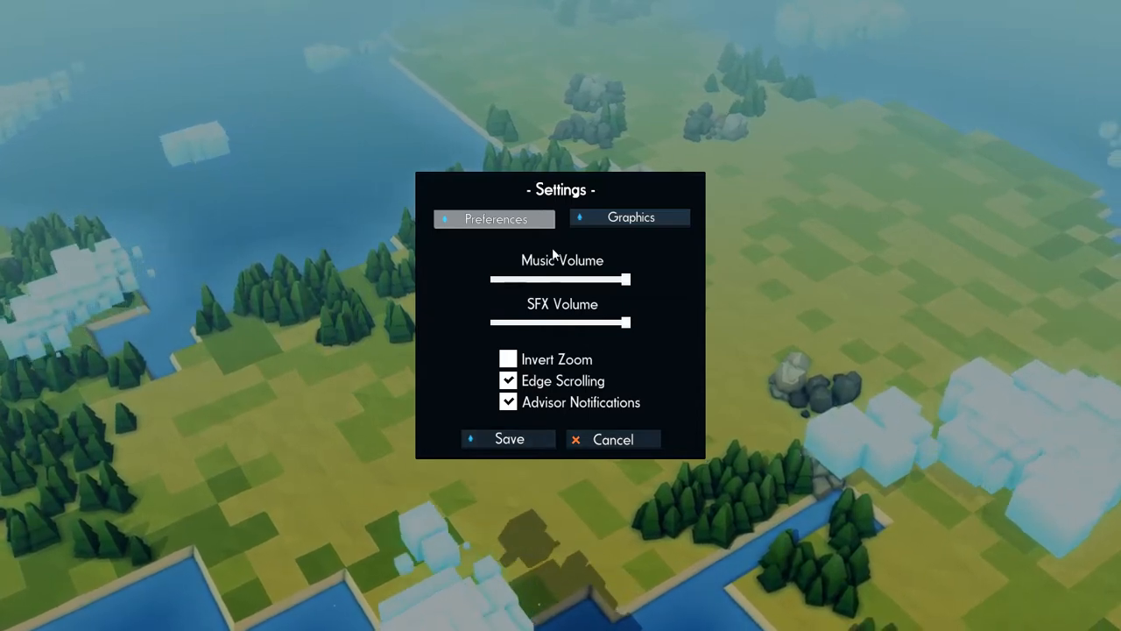
{"action": "left_click", "coordinate": [612, 439]}
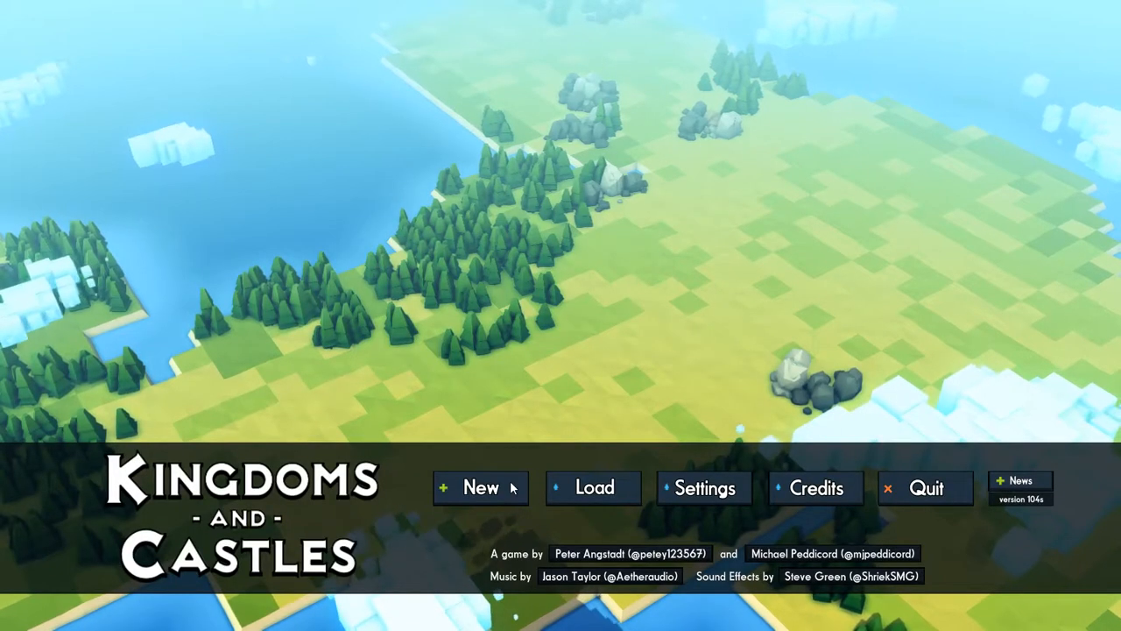
{"action": "left_click", "coordinate": [593, 487]}
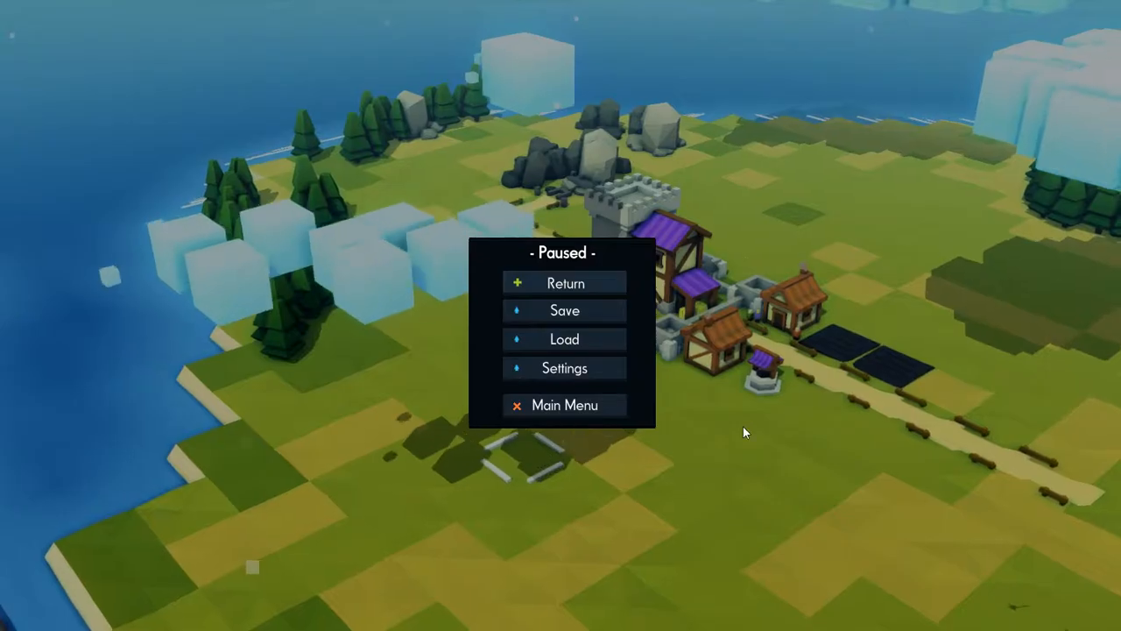
- Delete the nine-citizen Year 7 save and Year 7 autosave, then load the Year 2 save
{"action": "left_click", "coordinate": [564, 339]}
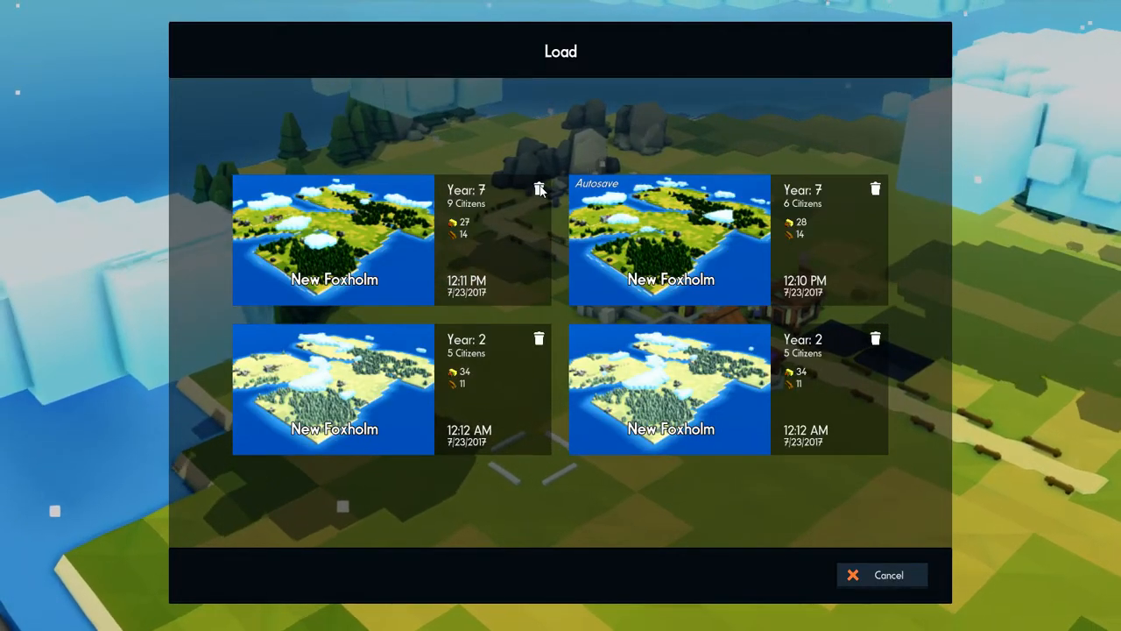
{"action": "left_click", "coordinate": [540, 188]}
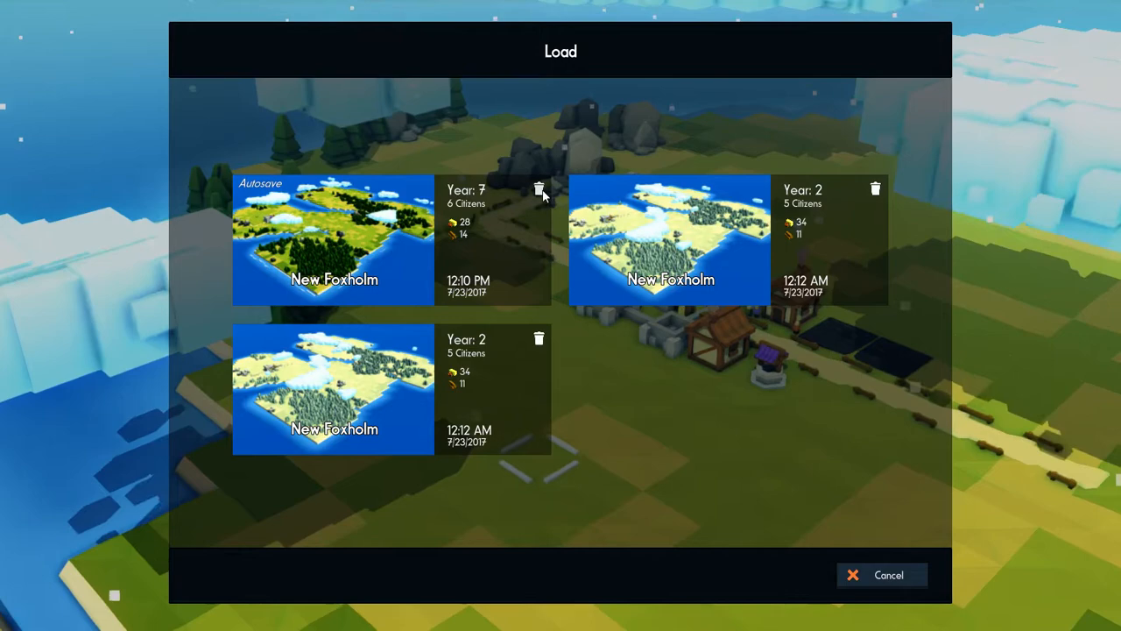
{"action": "left_click", "coordinate": [333, 388]}
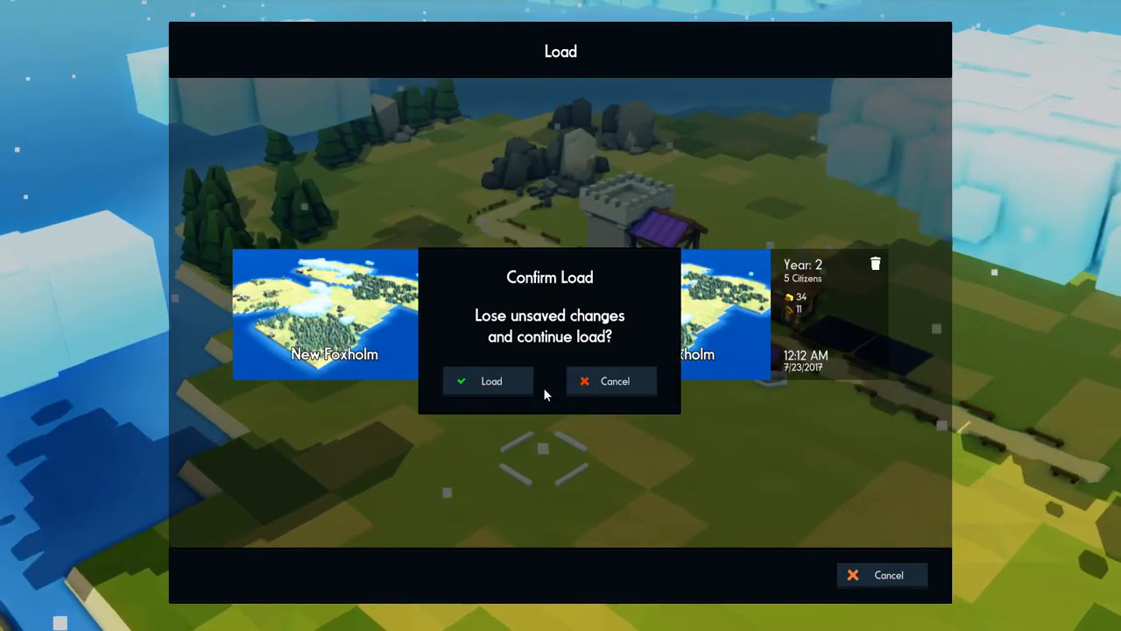
{"action": "left_click", "coordinate": [491, 380]}
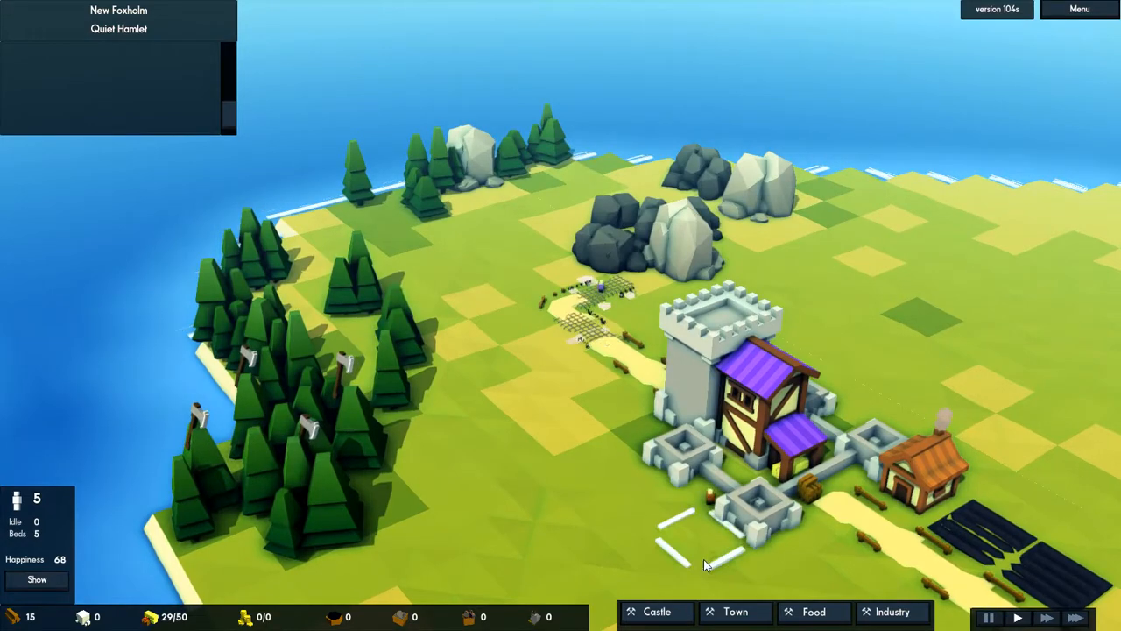
- Lay road from the keep toward the rocky outcrop north of the village
{"action": "left_click", "coordinate": [893, 612]}
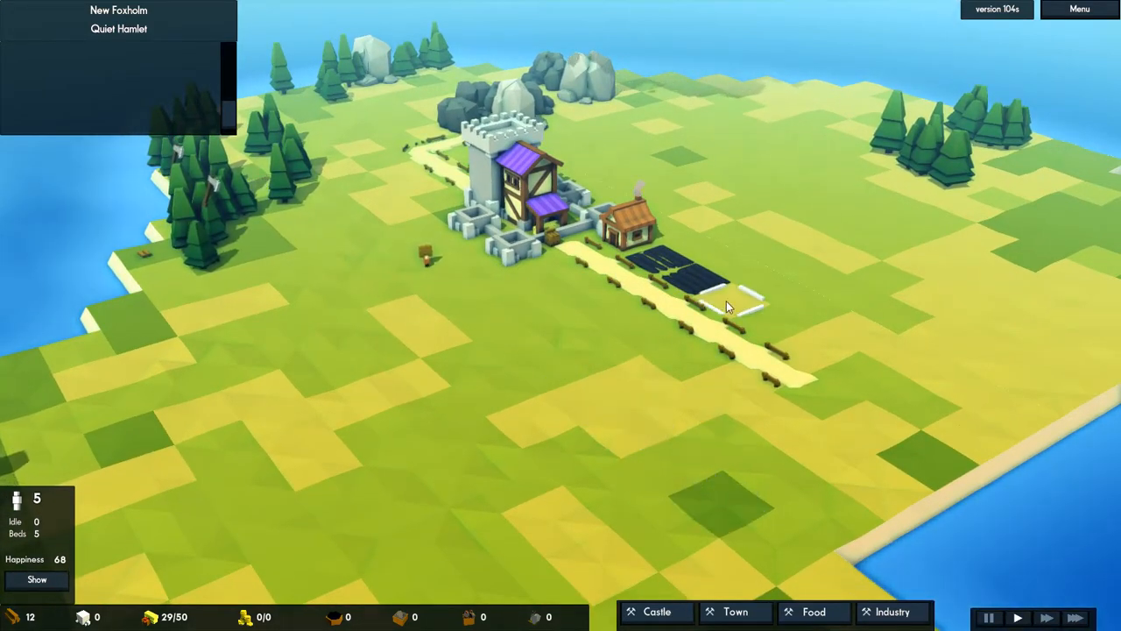
{"action": "left_click", "coordinate": [482, 307]}
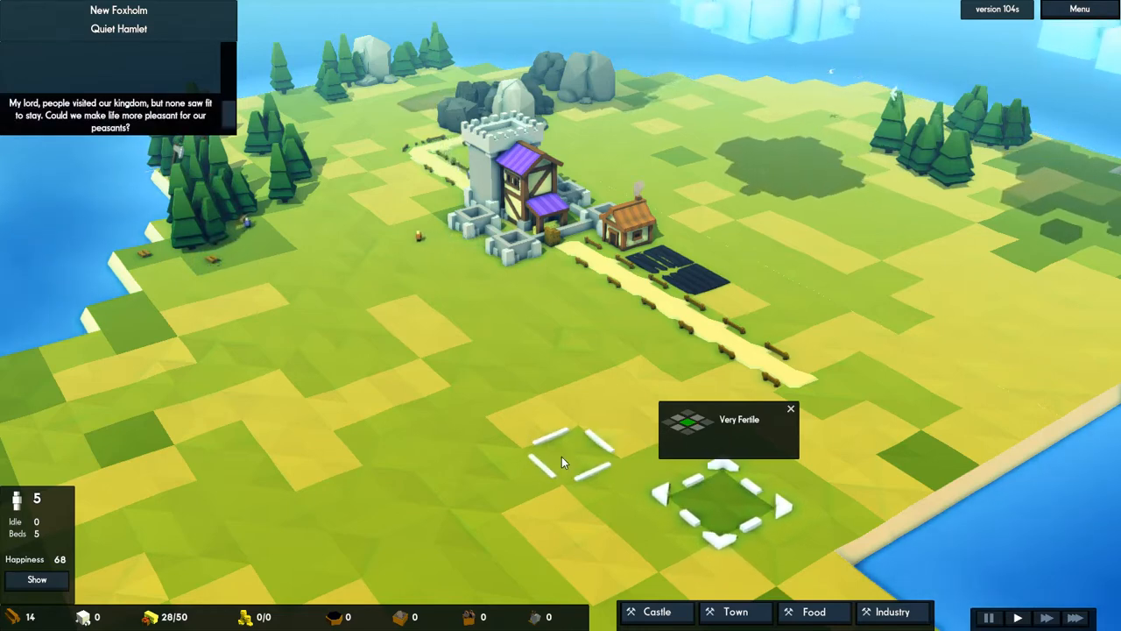
{"action": "left_click", "coordinate": [790, 408]}
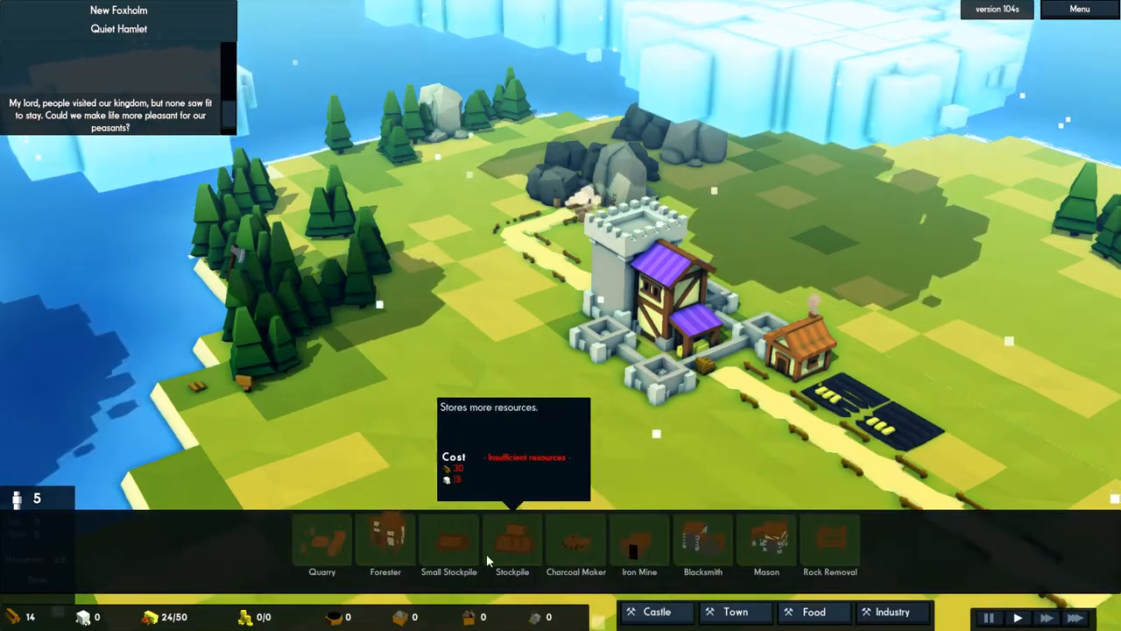
{"action": "mouse_move", "coordinate": [575, 543]}
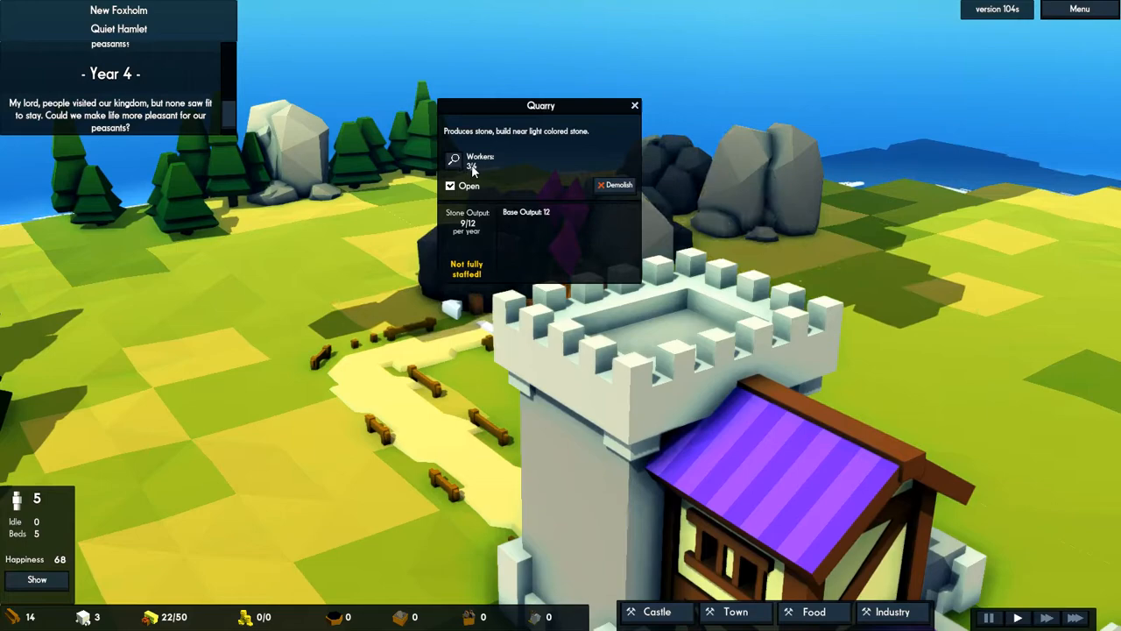
- Adjust the quarry's worker count in its info panel
{"action": "left_click", "coordinate": [634, 105]}
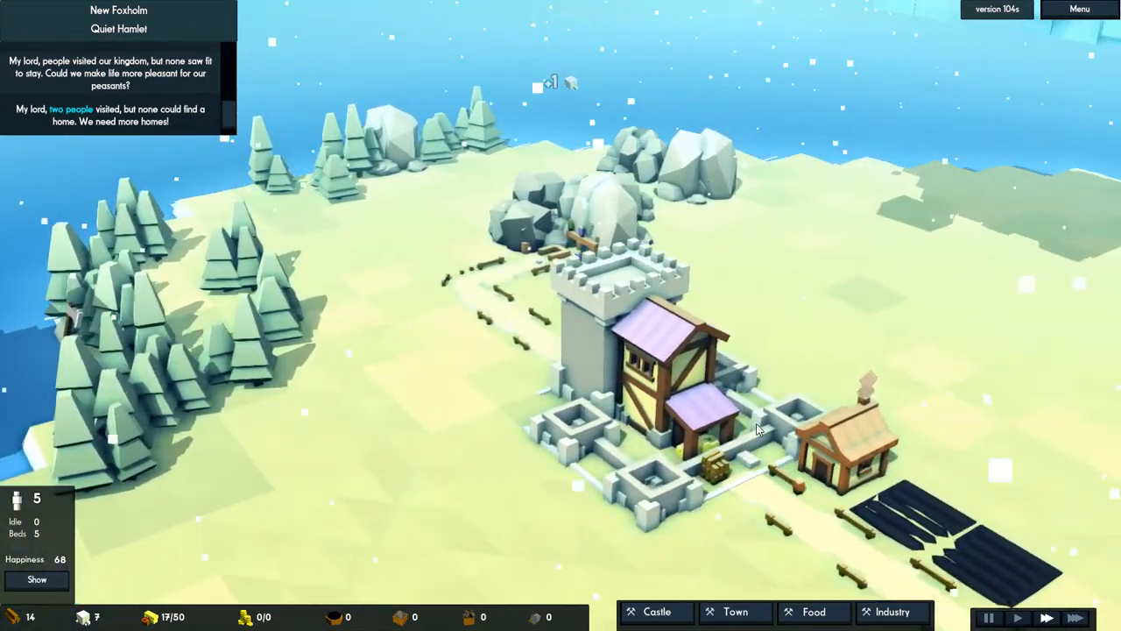
- Inspect the farm's food output in its info panel, then close the panel
{"action": "left_click", "coordinate": [762, 429]}
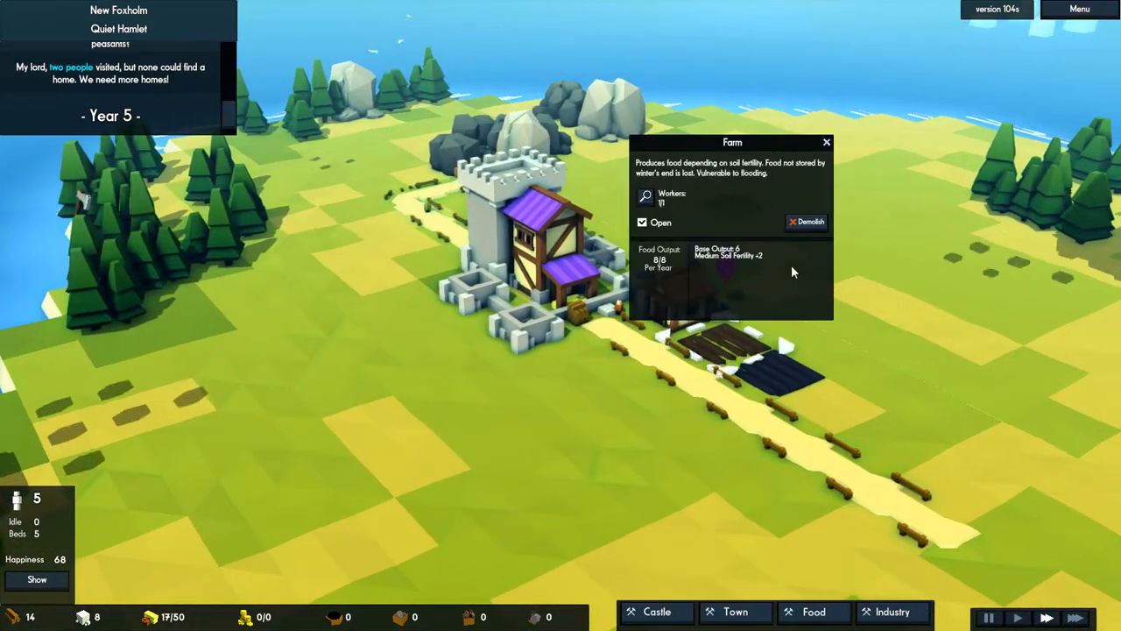
{"action": "left_click", "coordinate": [826, 142]}
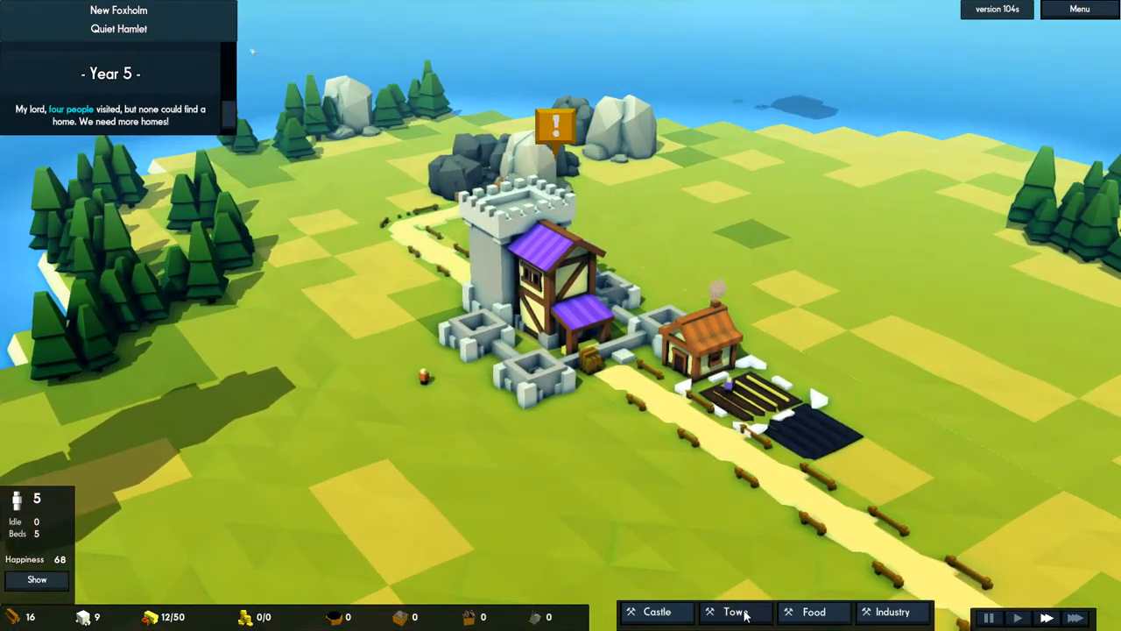
{"action": "left_click", "coordinate": [734, 611]}
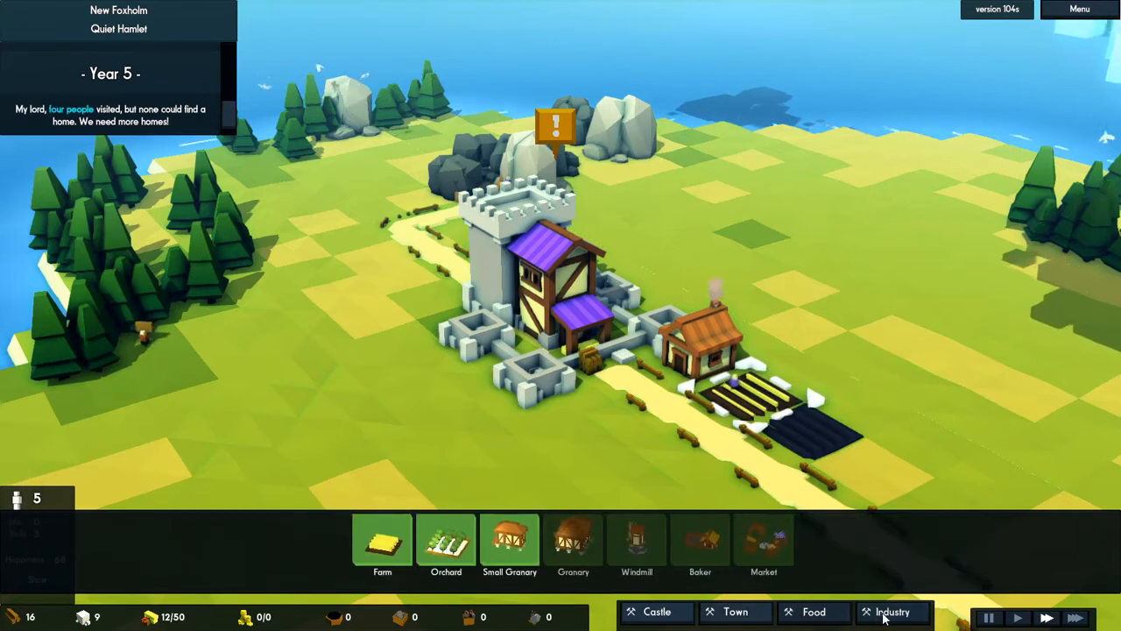
- Choose the Well and place it in front of the keep by the road
{"action": "left_click", "coordinate": [893, 612]}
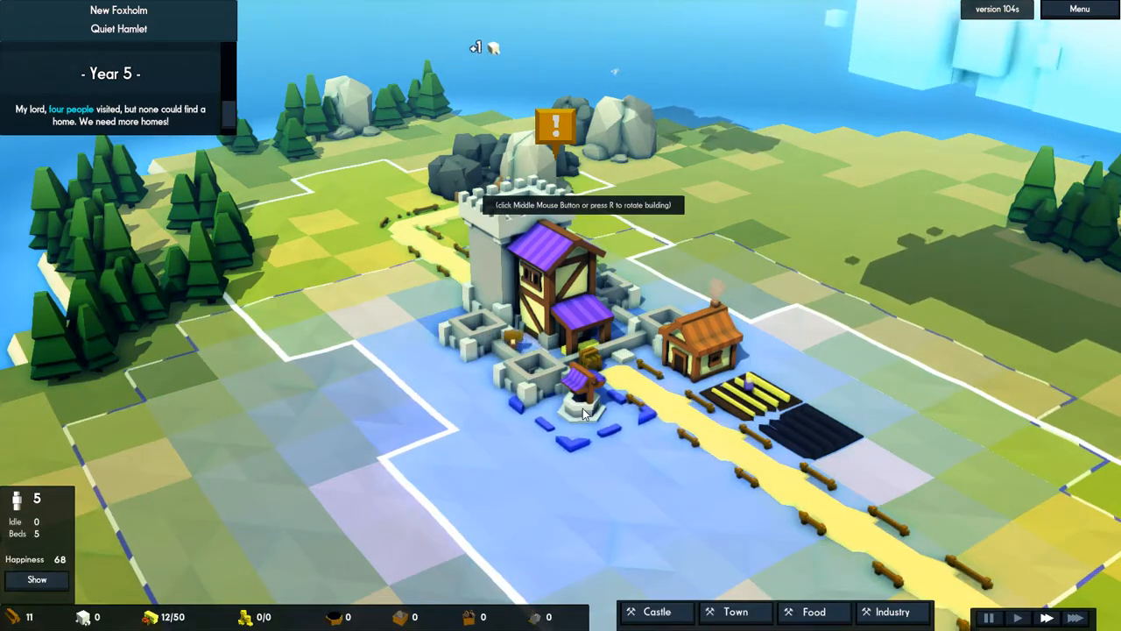
{"action": "left_click", "coordinate": [582, 394]}
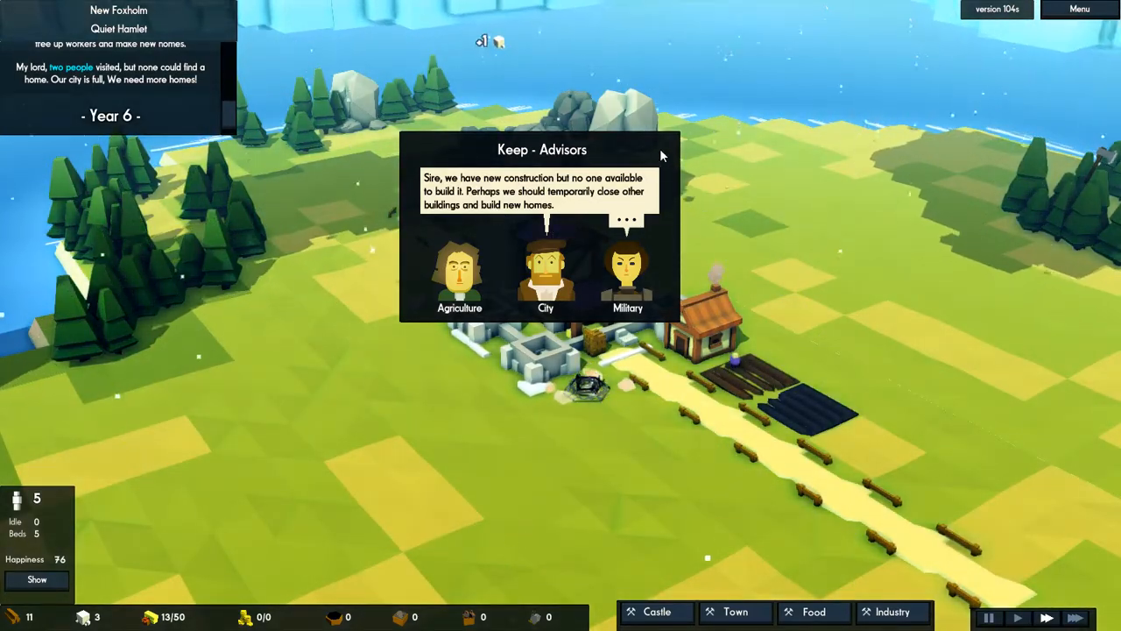
- Read and dismiss the advisors' warning that no builders are free
{"action": "left_click", "coordinate": [627, 272]}
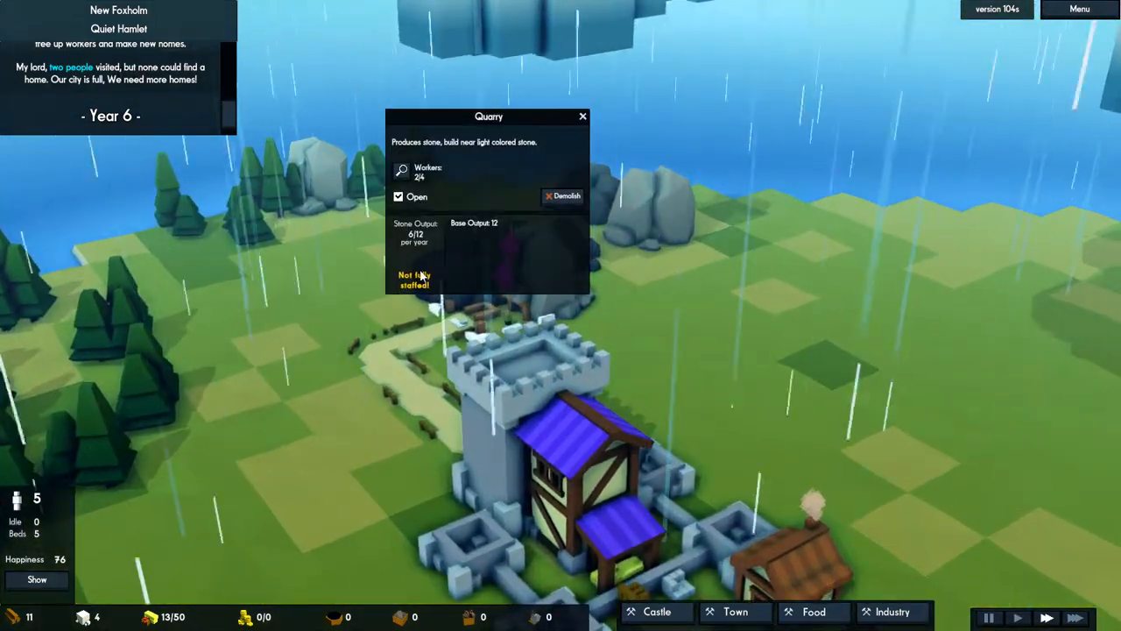
- Tick Open in the quarry's info panel, then close the panel
{"action": "left_click", "coordinate": [399, 196]}
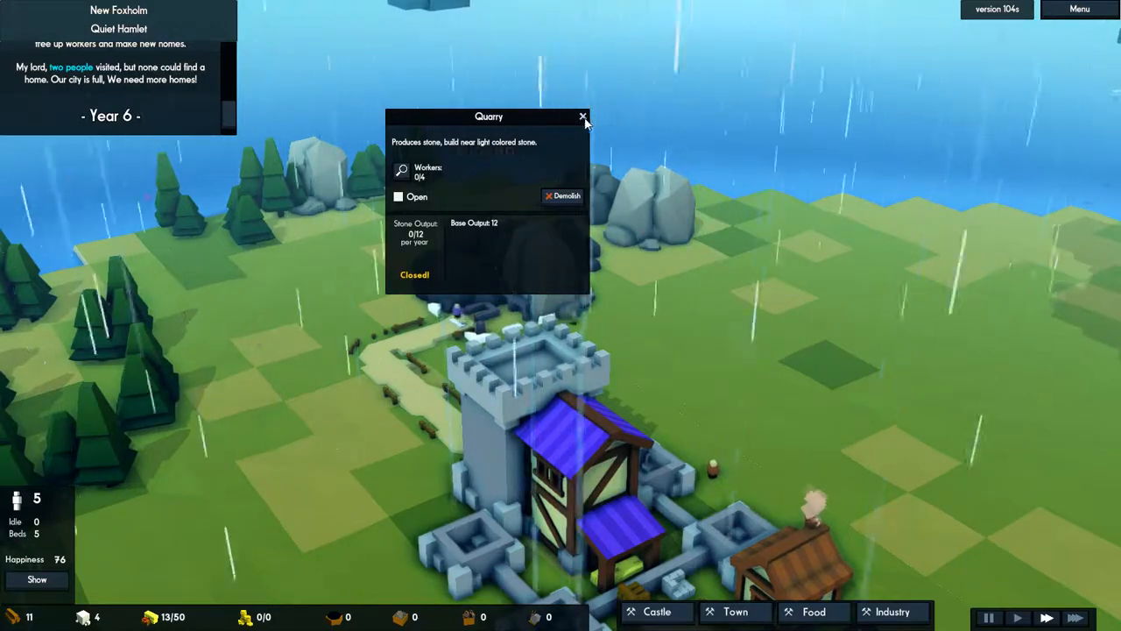
{"action": "left_click", "coordinate": [582, 117]}
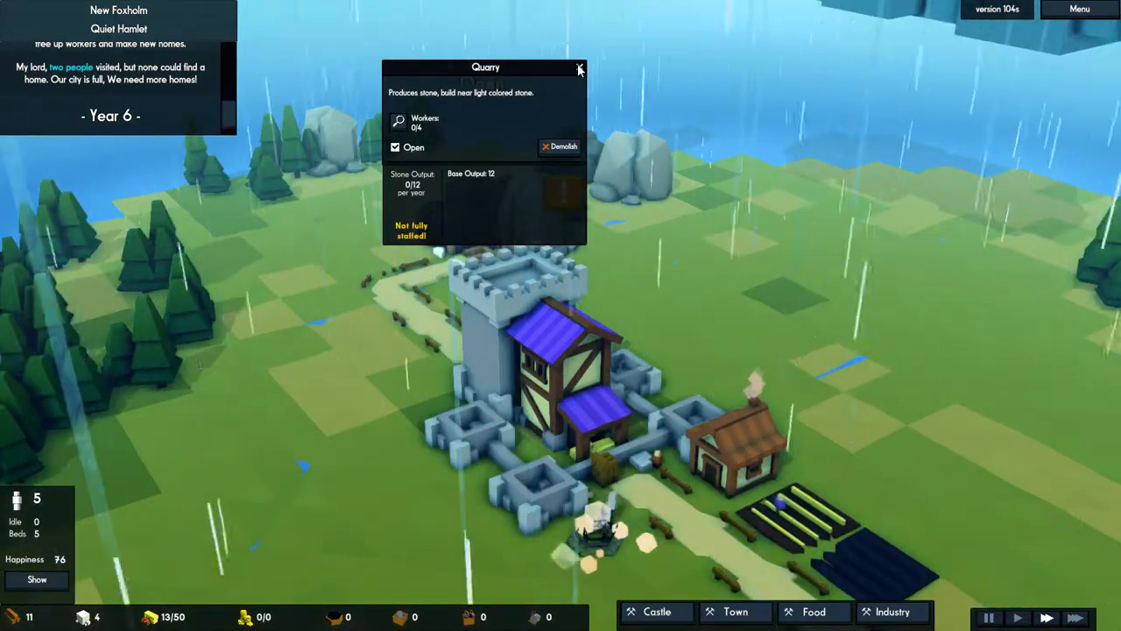
{"action": "left_click", "coordinate": [580, 69]}
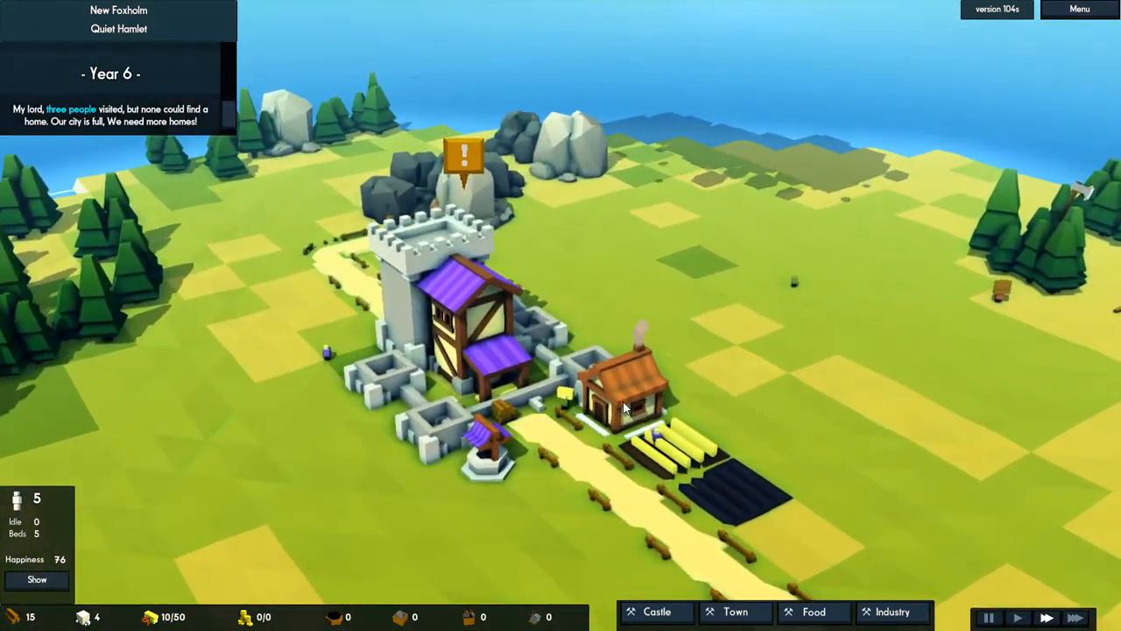
{"action": "left_click", "coordinate": [622, 394]}
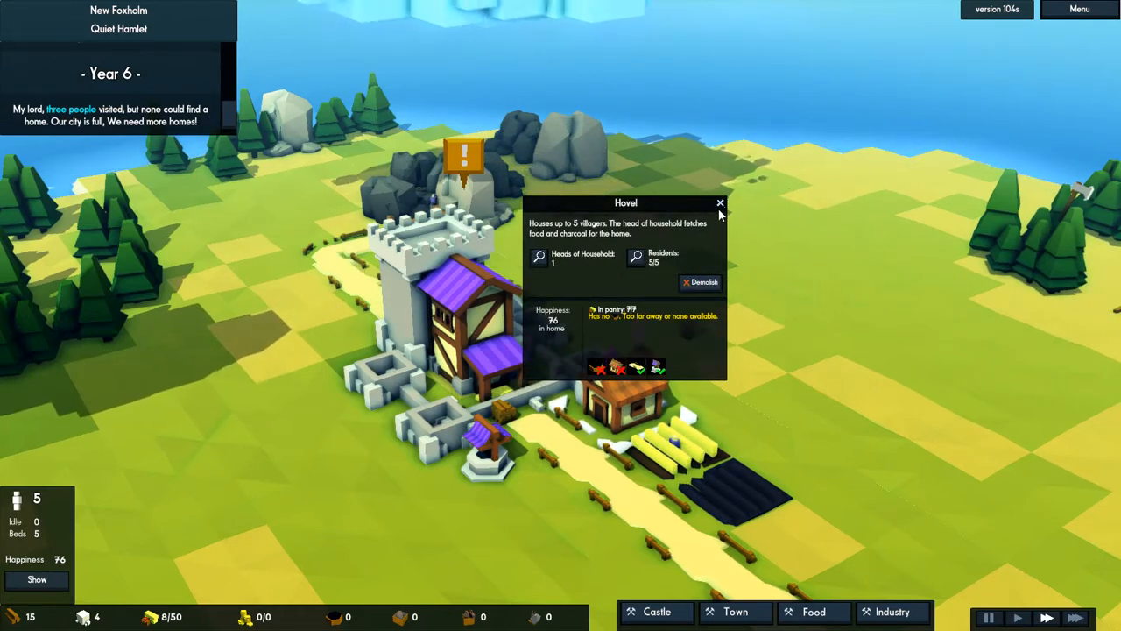
{"action": "left_click", "coordinate": [720, 202]}
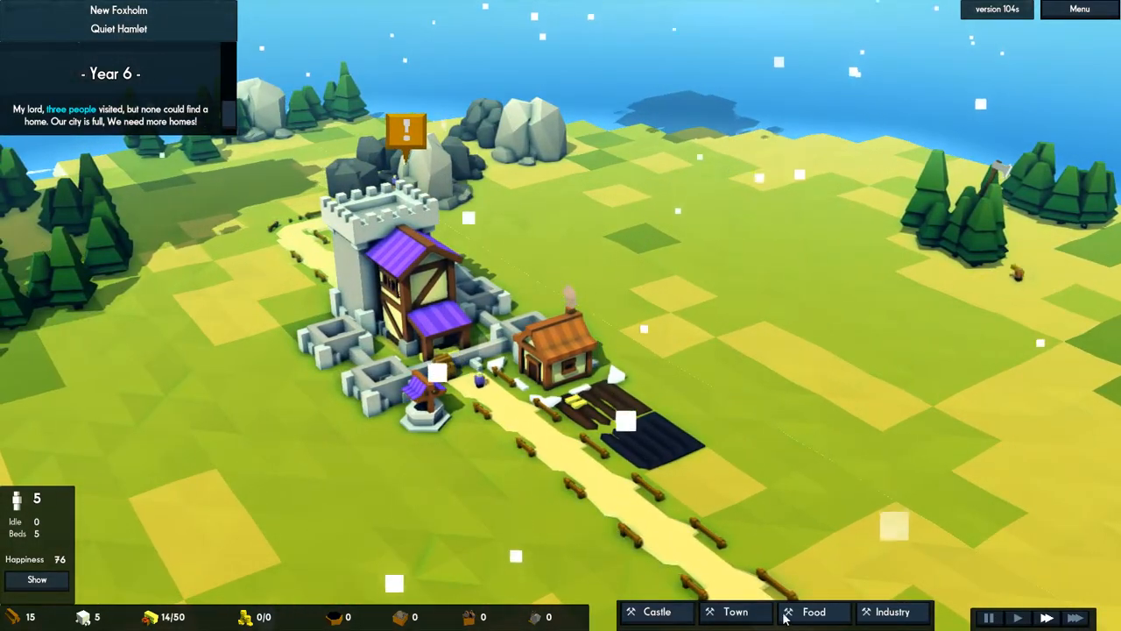
- Browse the build menus and start a road heading east from the keep
{"action": "left_click", "coordinate": [892, 612]}
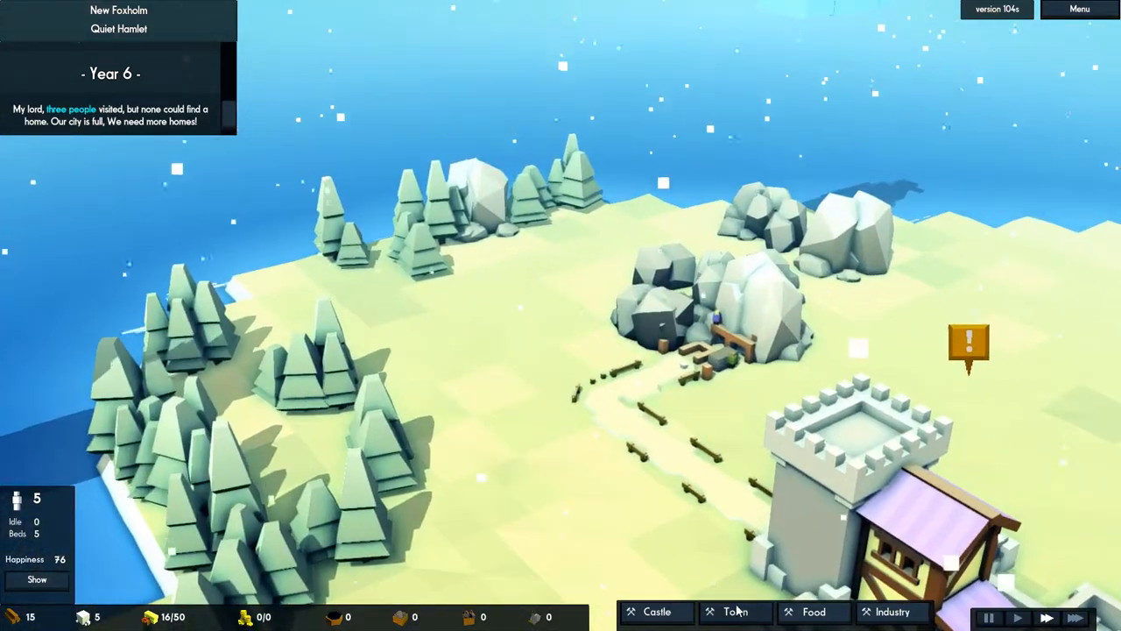
{"action": "left_click", "coordinate": [736, 612]}
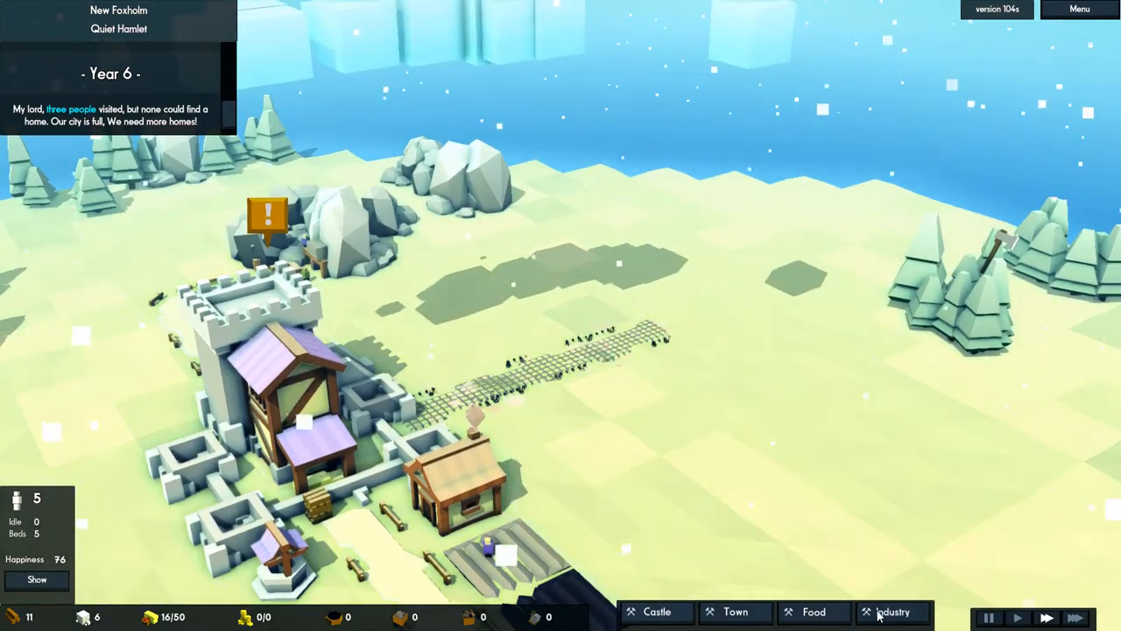
{"action": "left_click", "coordinate": [893, 611]}
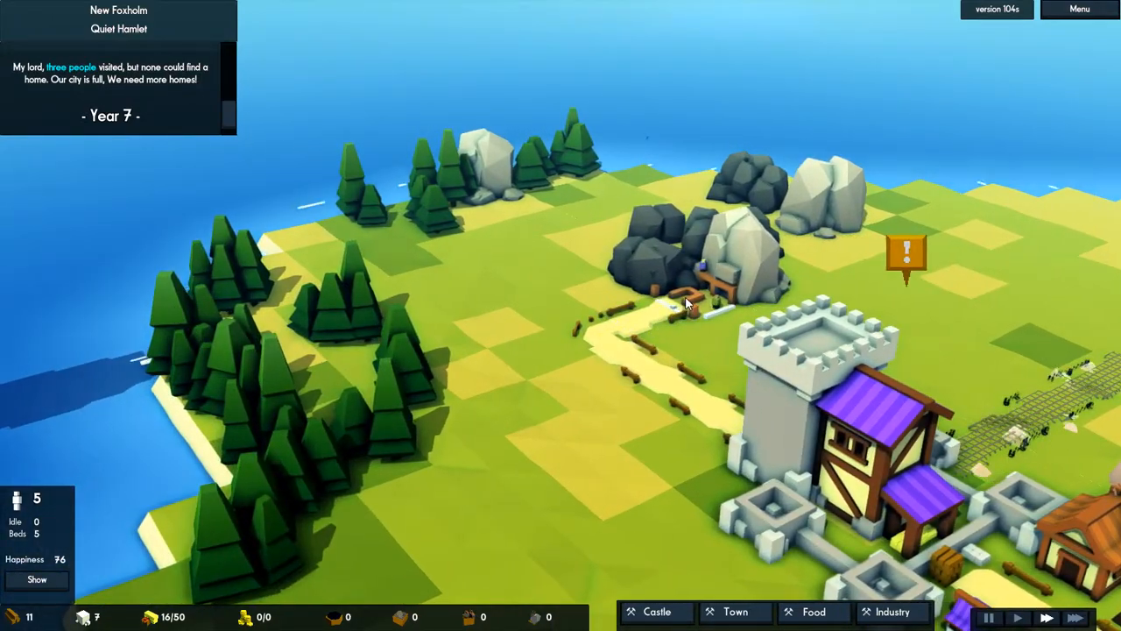
- Show the Industry buildings and check the Forester's cost: 15 wood, 5 stone
{"action": "left_click", "coordinate": [701, 302]}
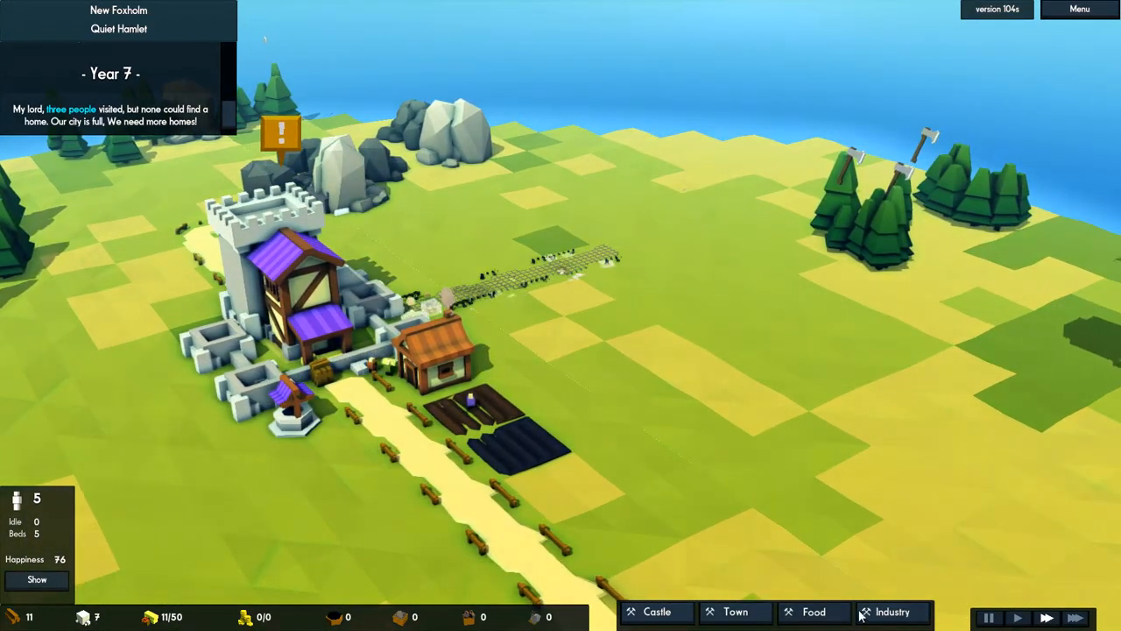
{"action": "left_click", "coordinate": [891, 612]}
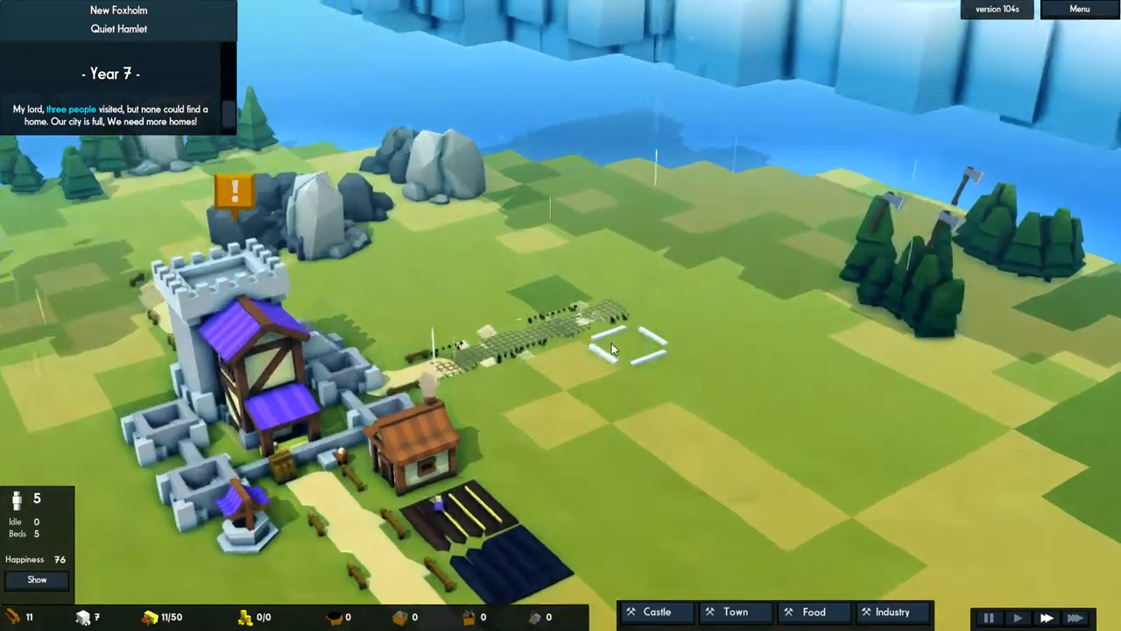
{"action": "left_click", "coordinate": [613, 346]}
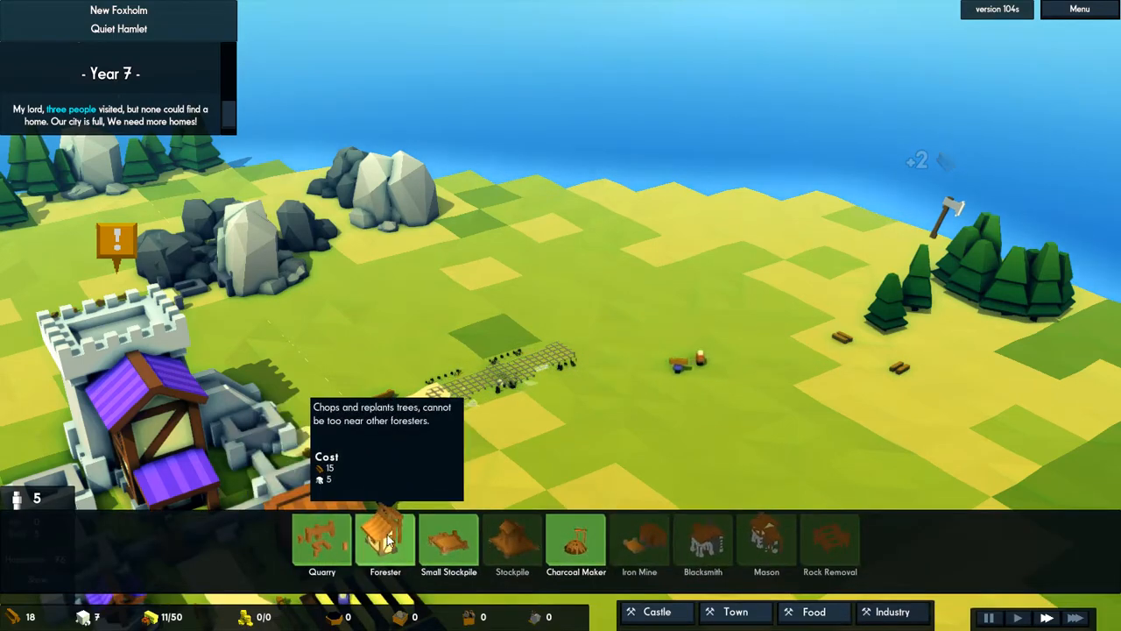
- Place a forester lodge beside the western trees
{"action": "left_click", "coordinate": [385, 541]}
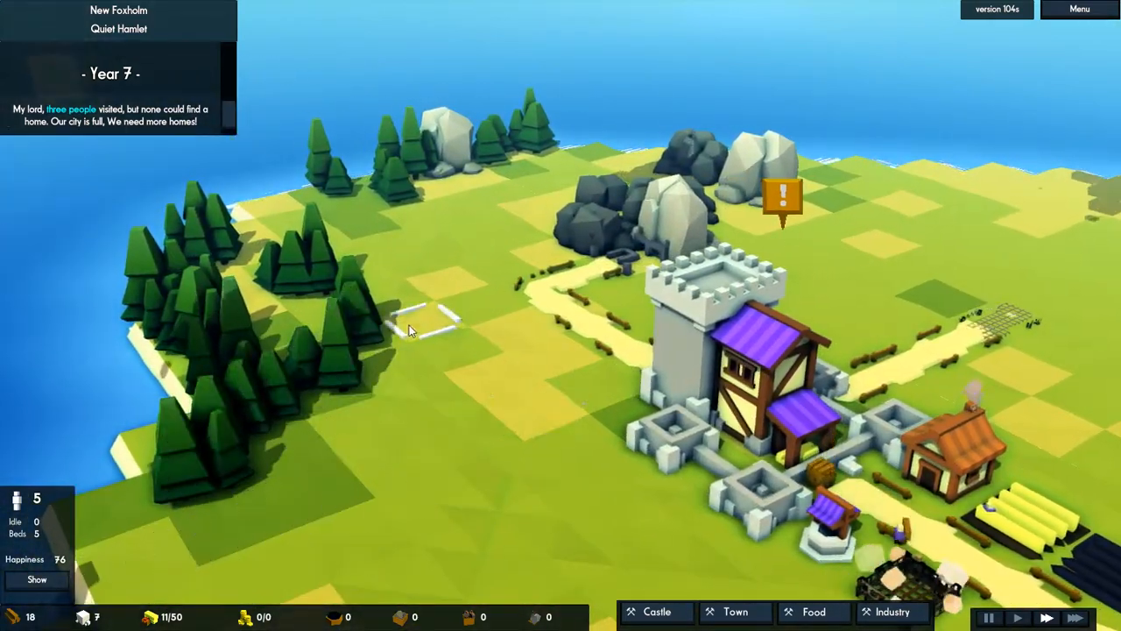
{"action": "left_click", "coordinate": [892, 611]}
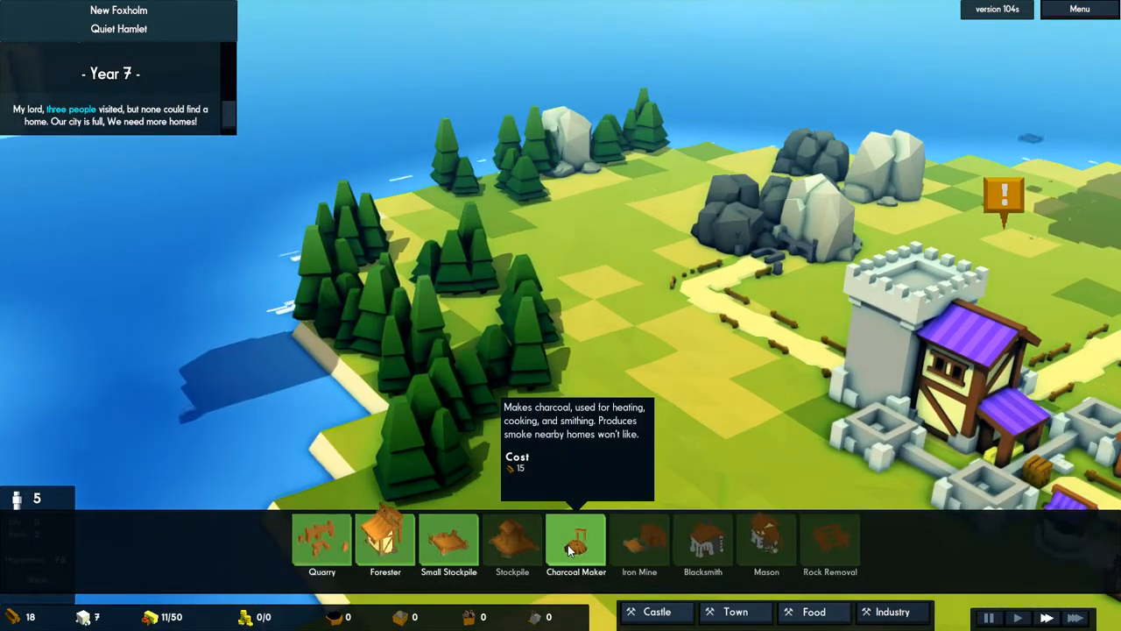
{"action": "mouse_move", "coordinate": [448, 541]}
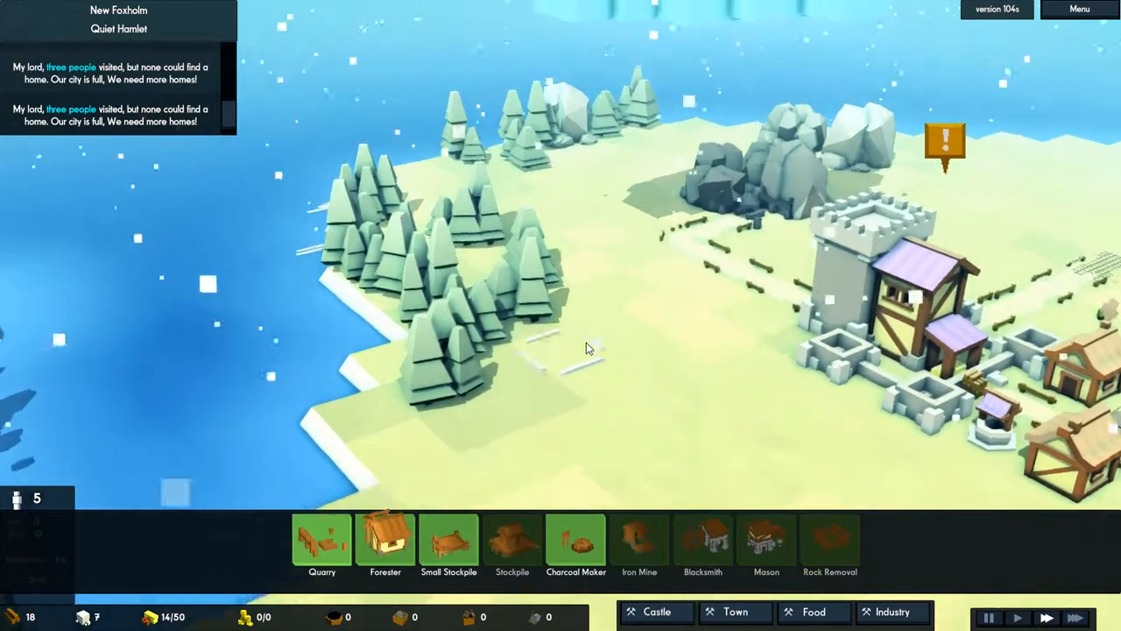
{"action": "left_click", "coordinate": [735, 611]}
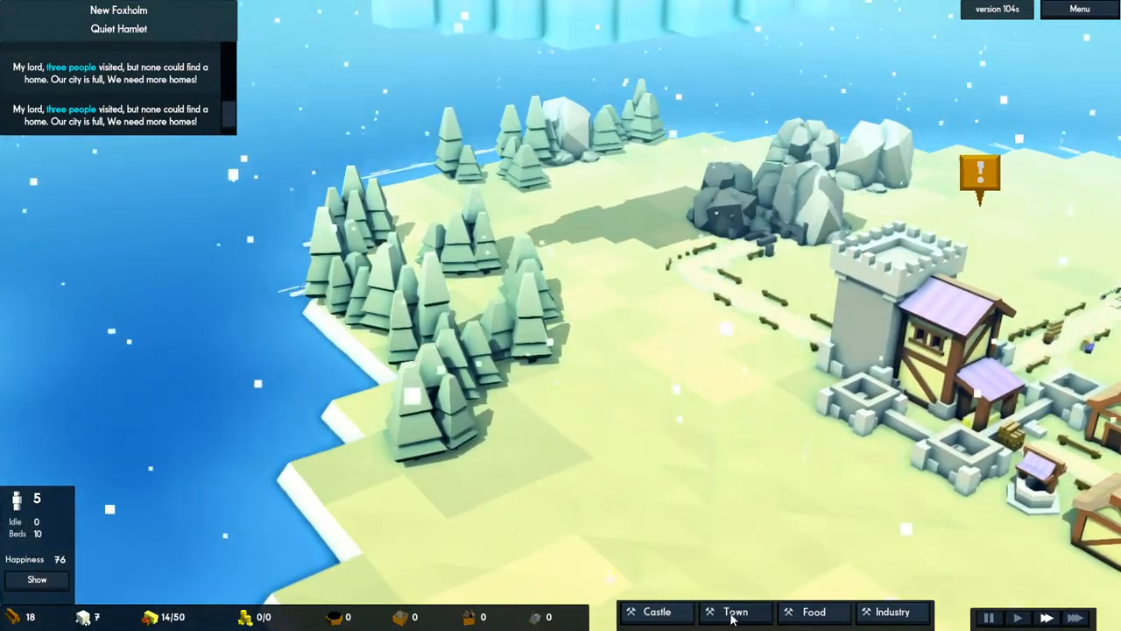
- Build a Town hovel, then hear the keep's City advisor
{"action": "left_click", "coordinate": [736, 611]}
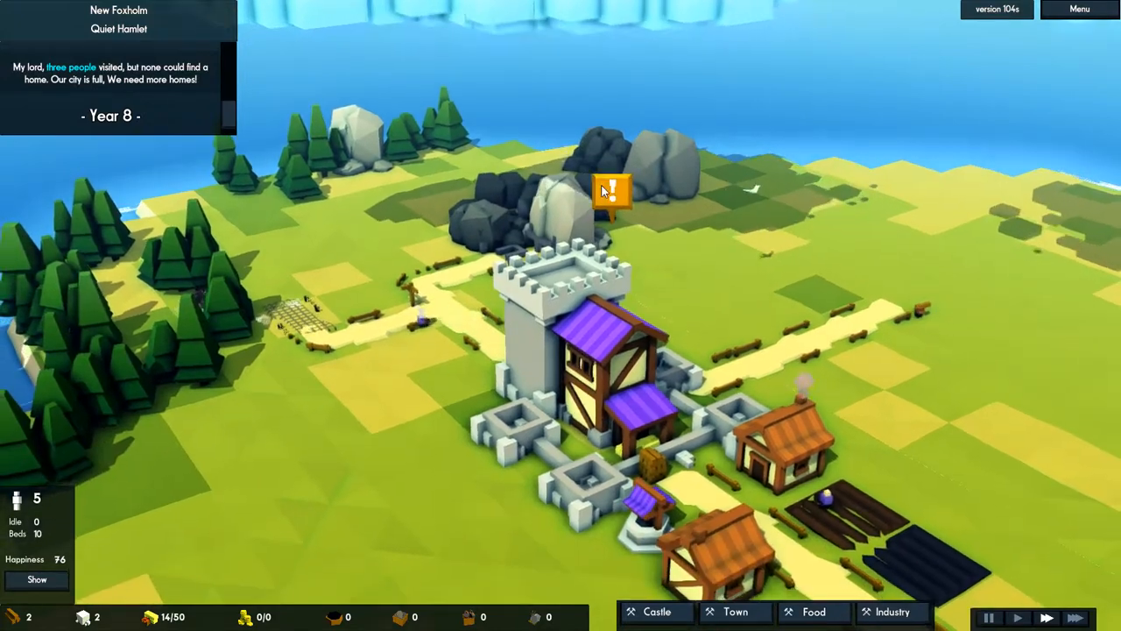
{"action": "left_click", "coordinate": [613, 188]}
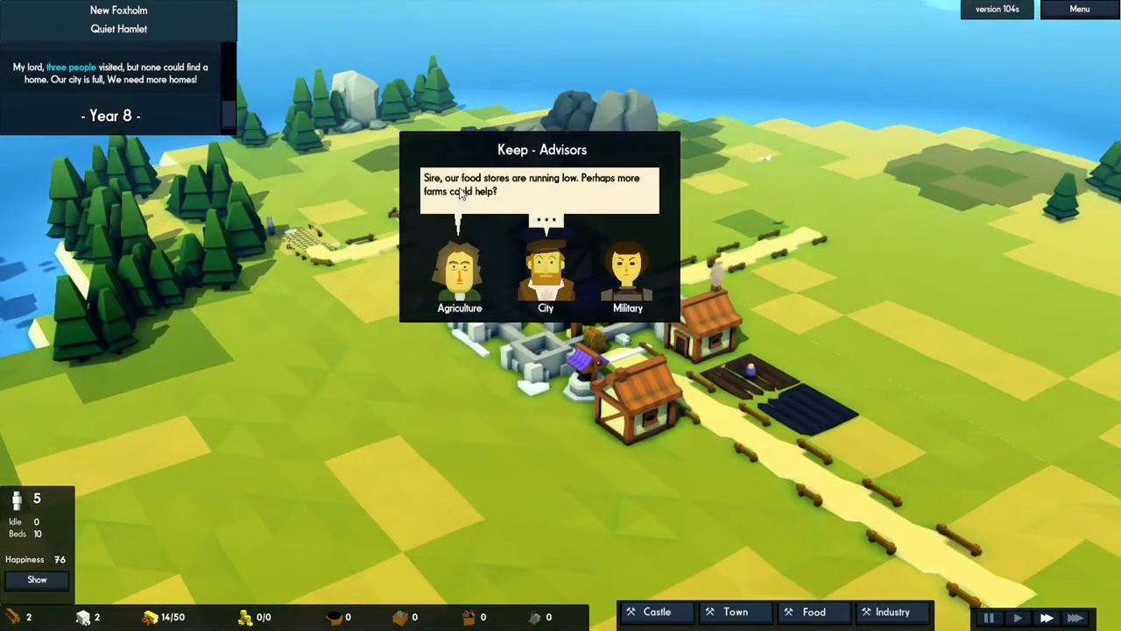
{"action": "left_click", "coordinate": [546, 272]}
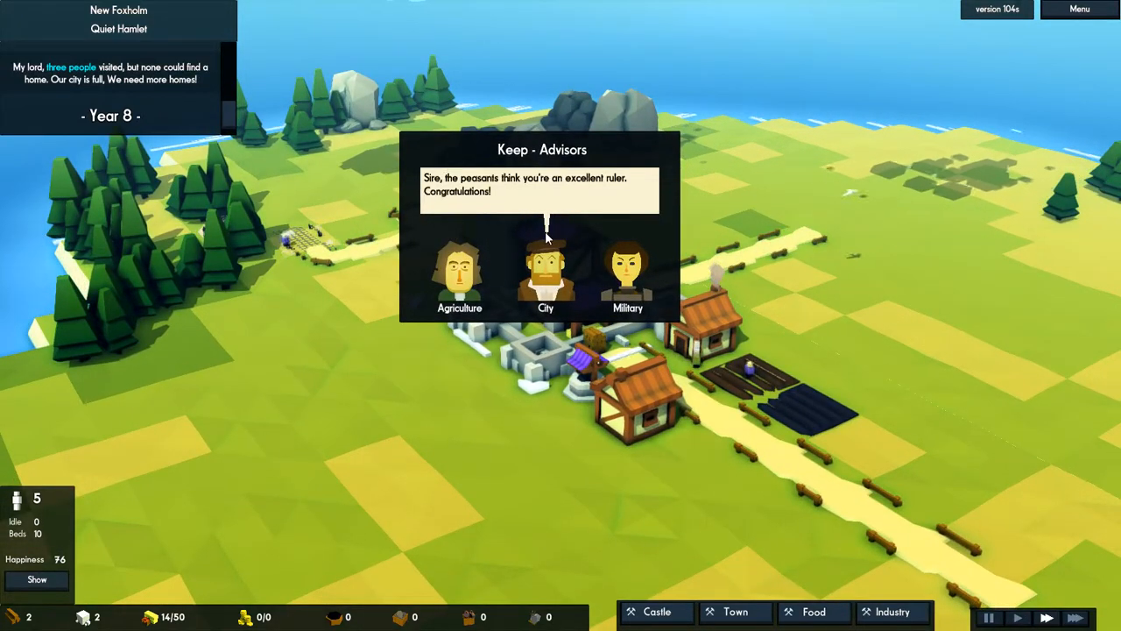